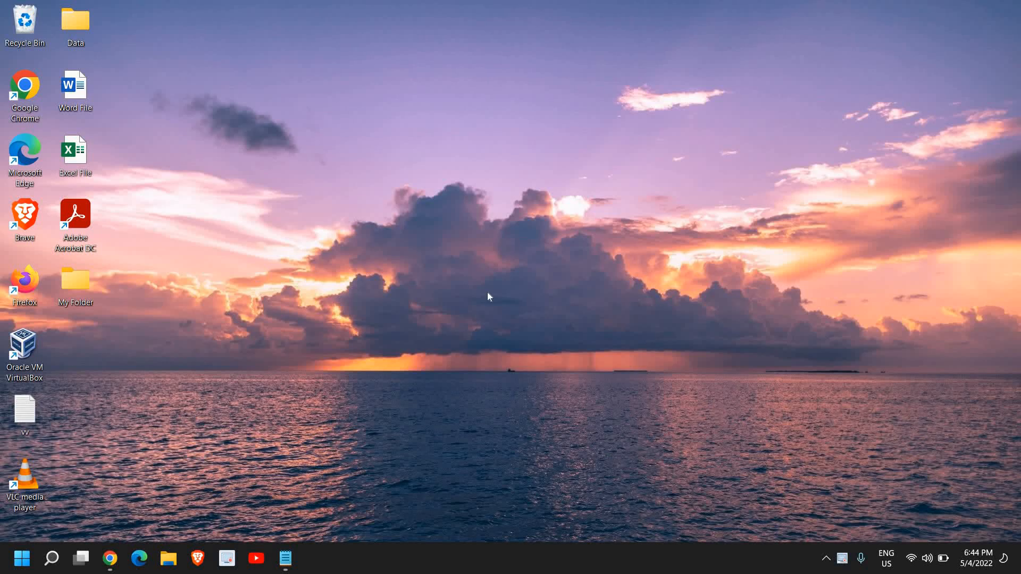
{"action": "mouse_move", "coordinate": [543, 363]}
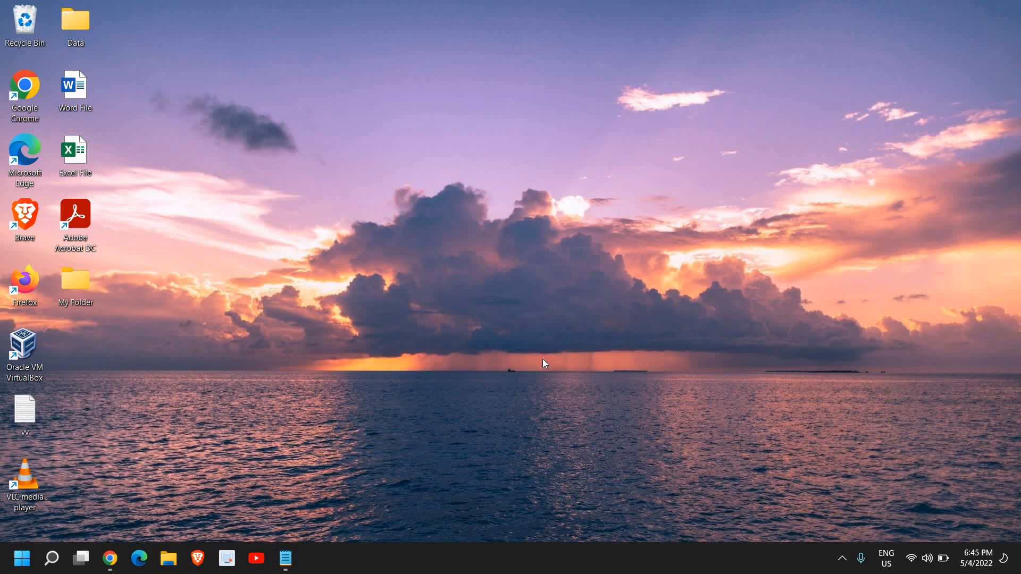
{"action": "mouse_move", "coordinate": [125, 533]}
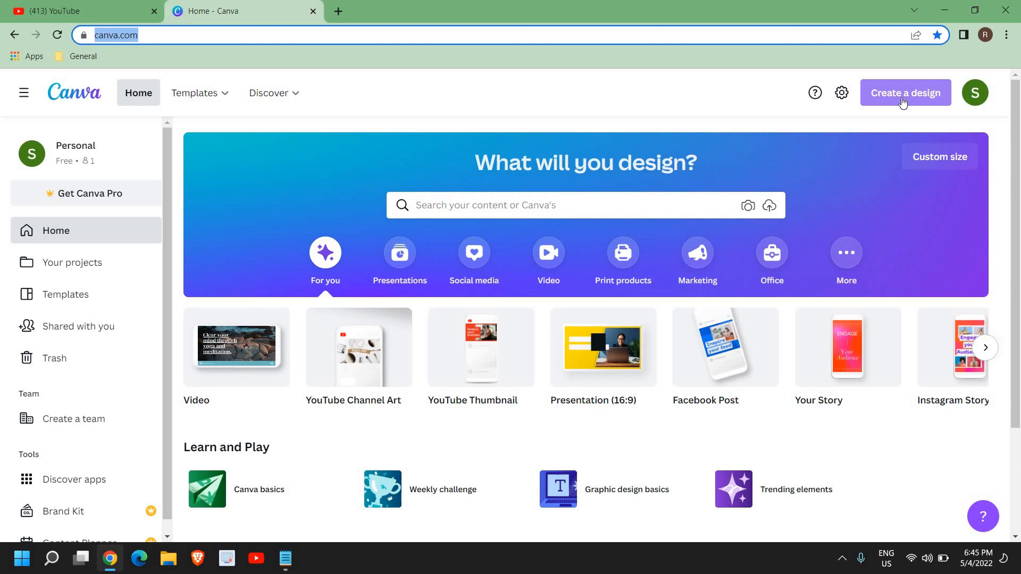
Step: Search design types for 'log' and start a blank 'Logo 500 × 500 px' design
{"action": "left_click", "coordinate": [904, 93]}
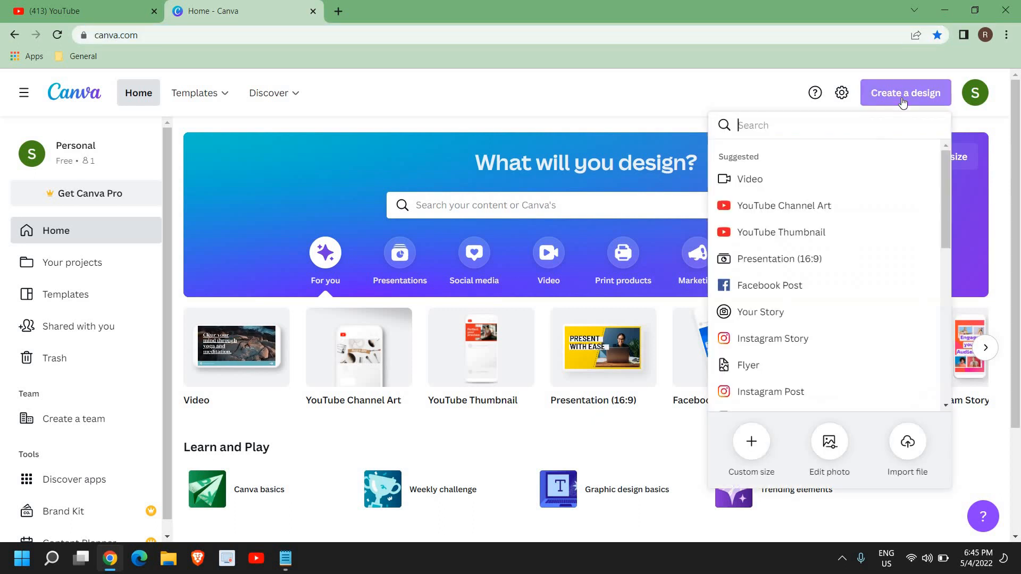
{"action": "mouse_move", "coordinate": [753, 157]}
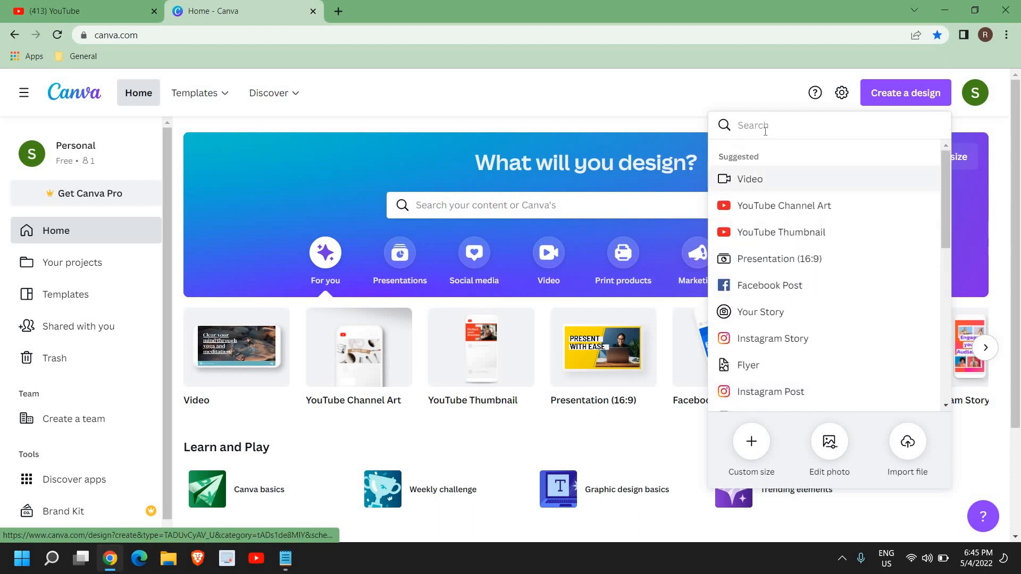
{"action": "type", "text": "log"}
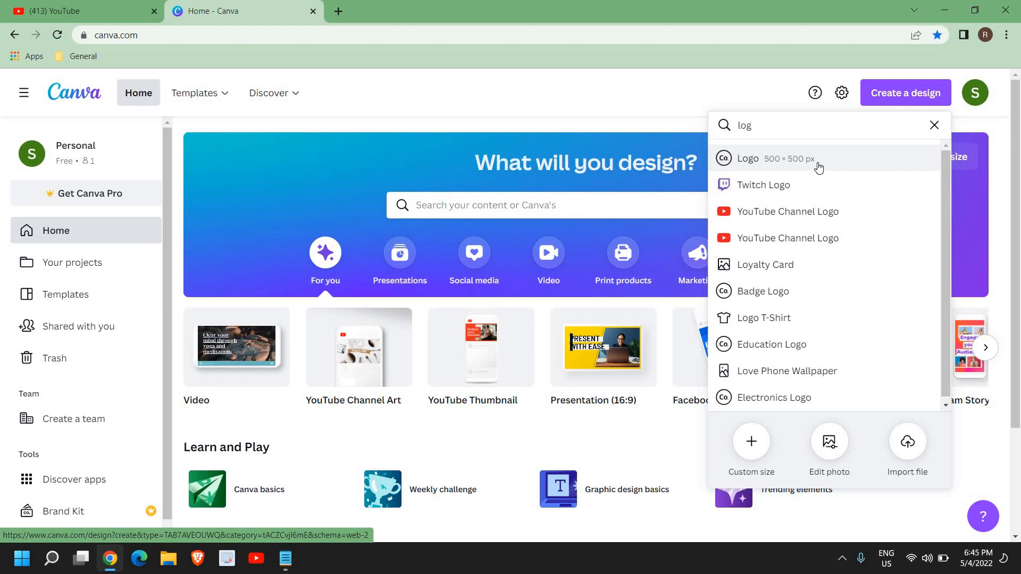
{"action": "left_click", "coordinate": [746, 159]}
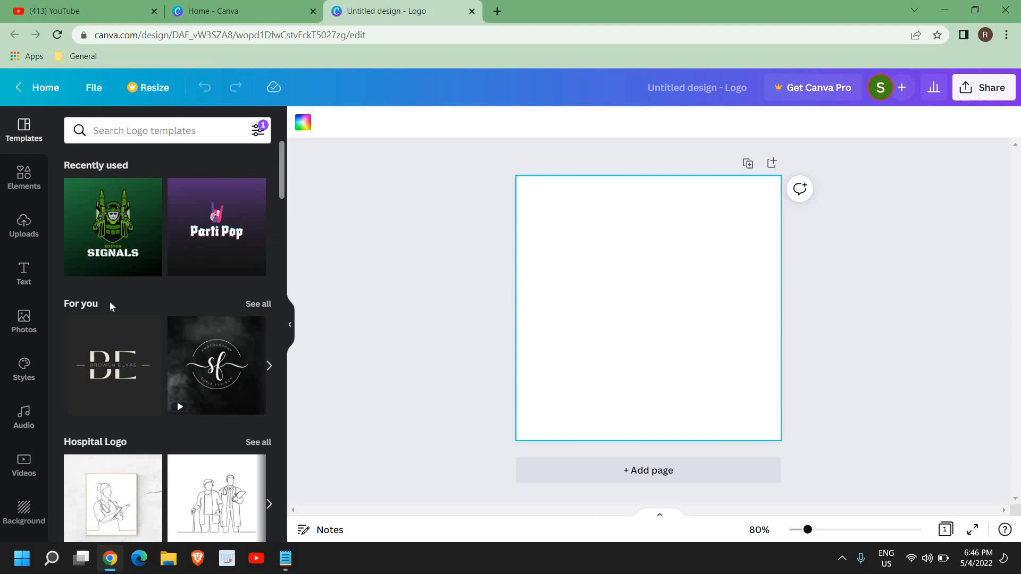
Step: Scroll the Templates panel down to the Gaming Logo section and show all its templates
{"action": "scroll", "scroll_direction": "down", "scroll_amount": 3}
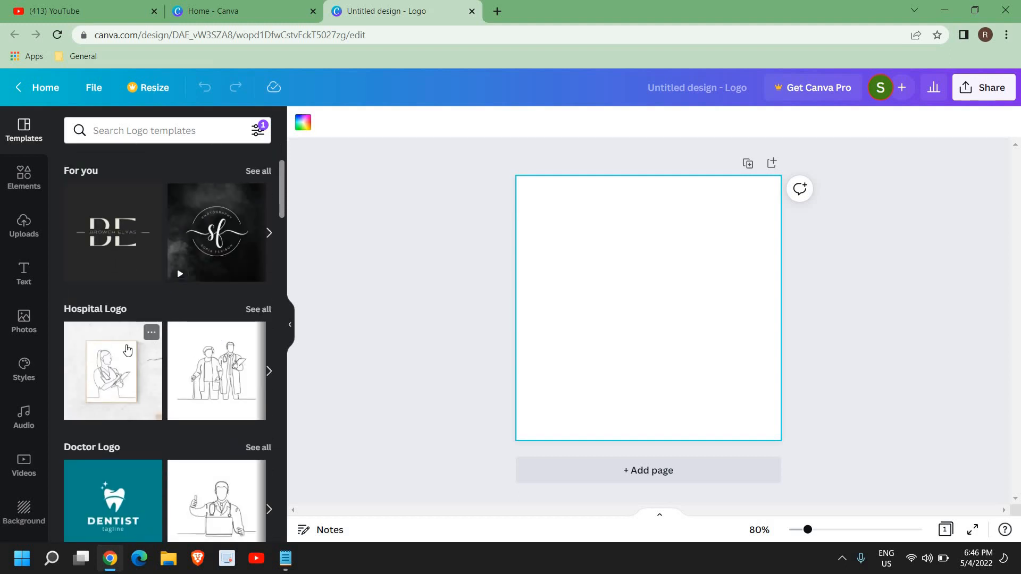
{"action": "scroll", "scroll_direction": "down", "scroll_amount": 3}
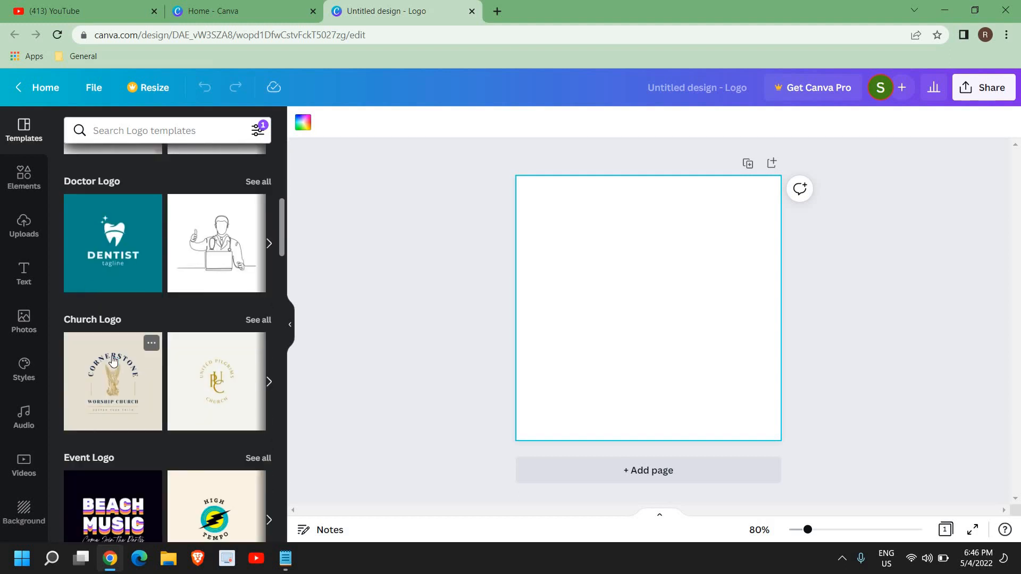
{"action": "scroll", "scroll_direction": "down", "scroll_amount": 3}
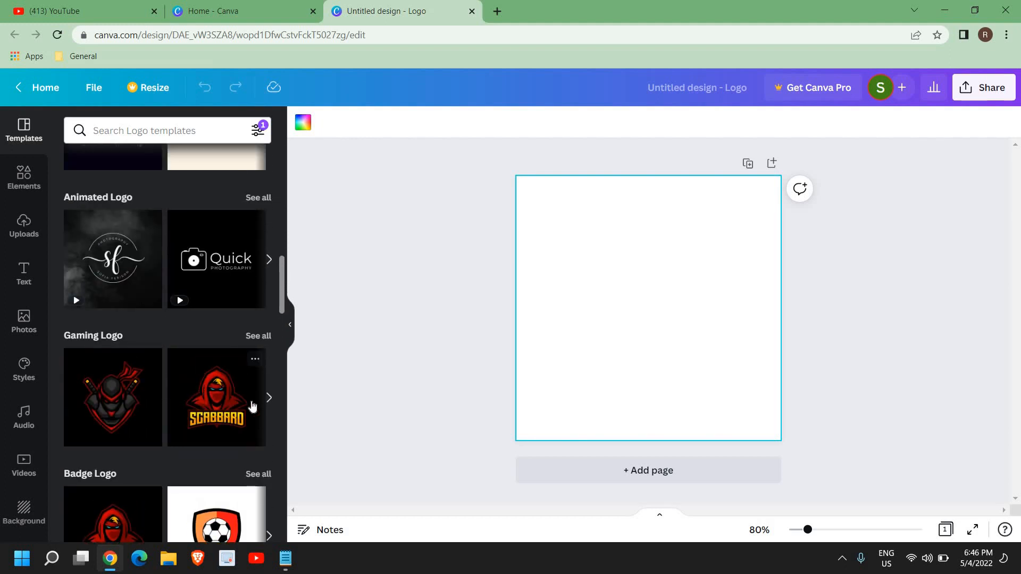
{"action": "mouse_move", "coordinate": [259, 339]}
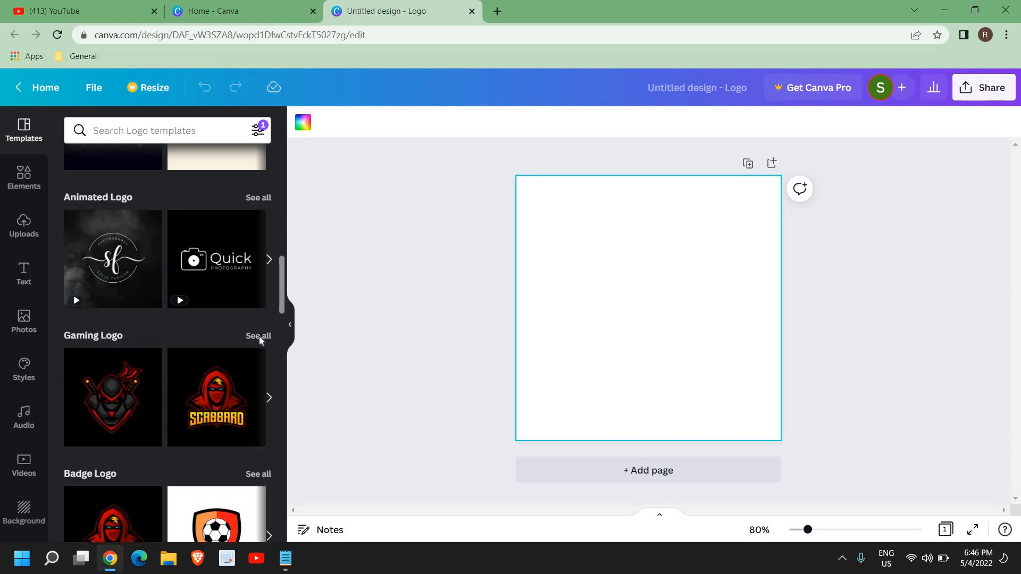
{"action": "left_click", "coordinate": [258, 336]}
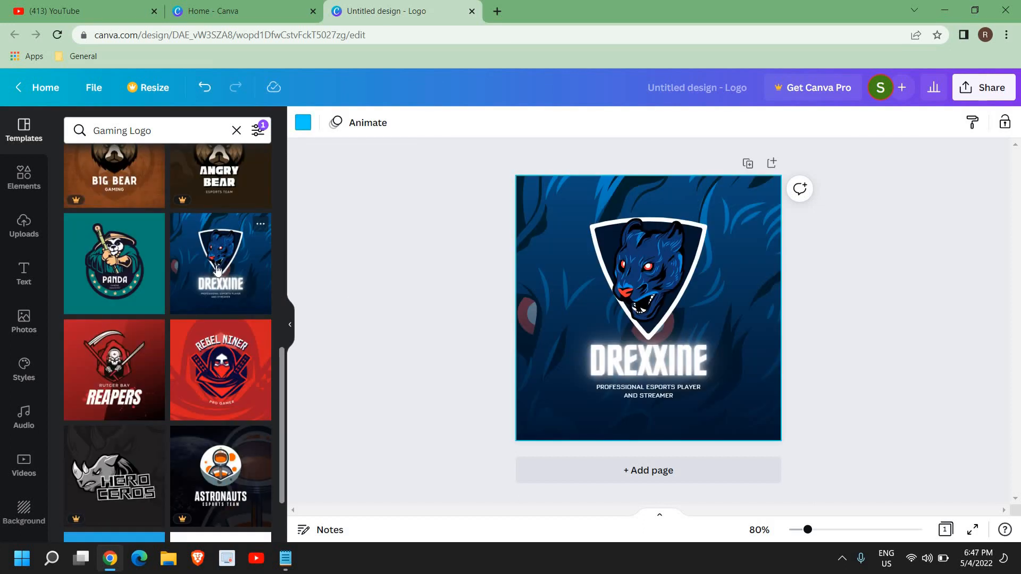
Step: Replace the panther logo's DREXXINE title with 'DRX GAMING' and enlarge the text
{"action": "left_click", "coordinate": [647, 362]}
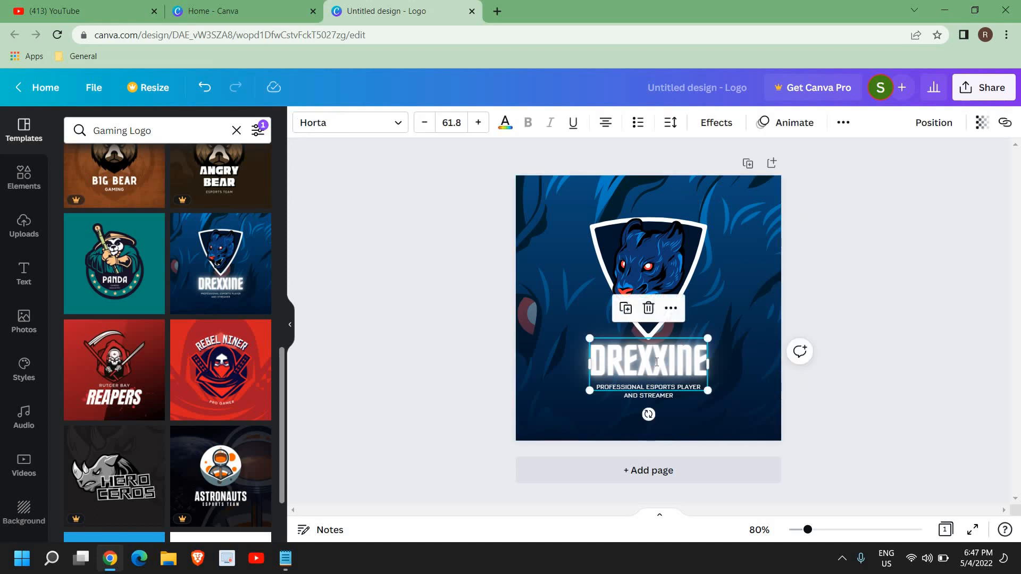
{"action": "triple_click", "coordinate": [647, 363]}
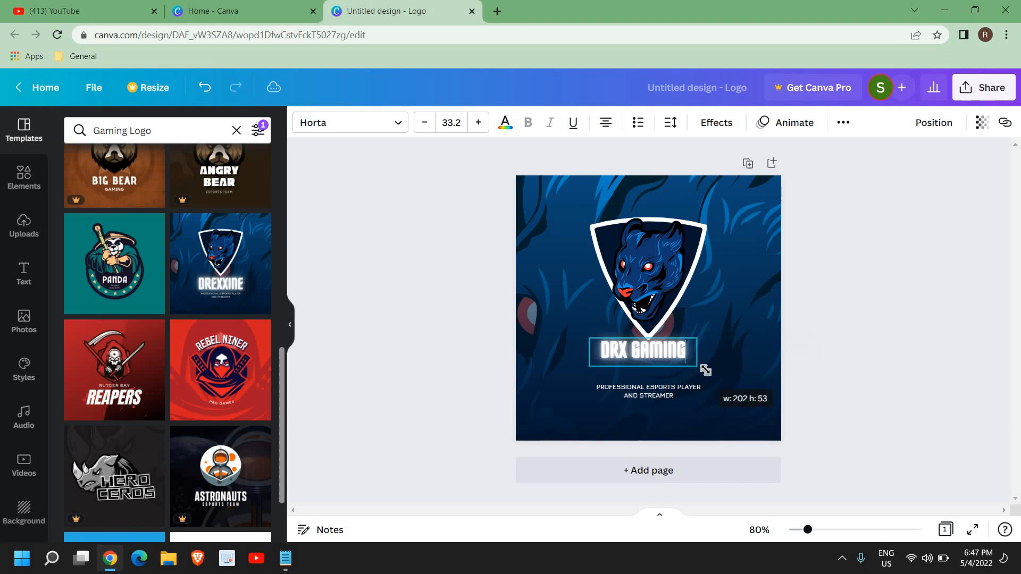
{"action": "left_click_drag", "start_coordinate": [706, 370], "coordinate": [742, 417]}
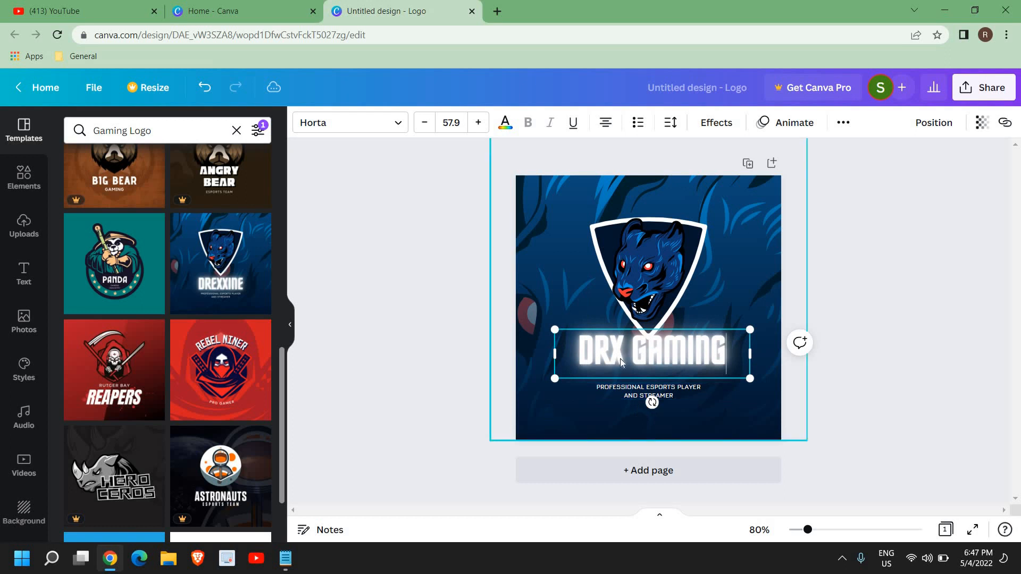
{"action": "left_click", "coordinate": [648, 353]}
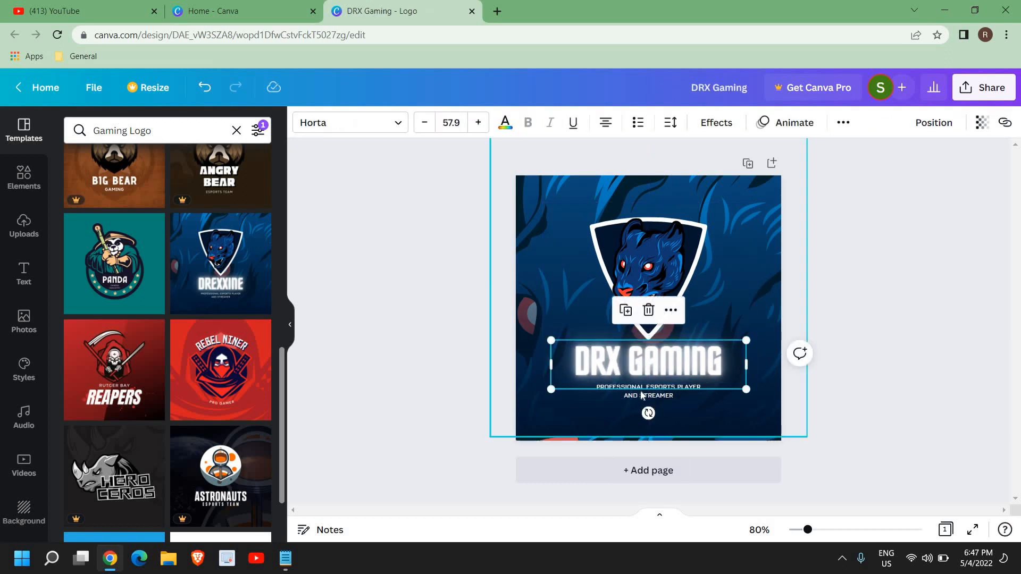